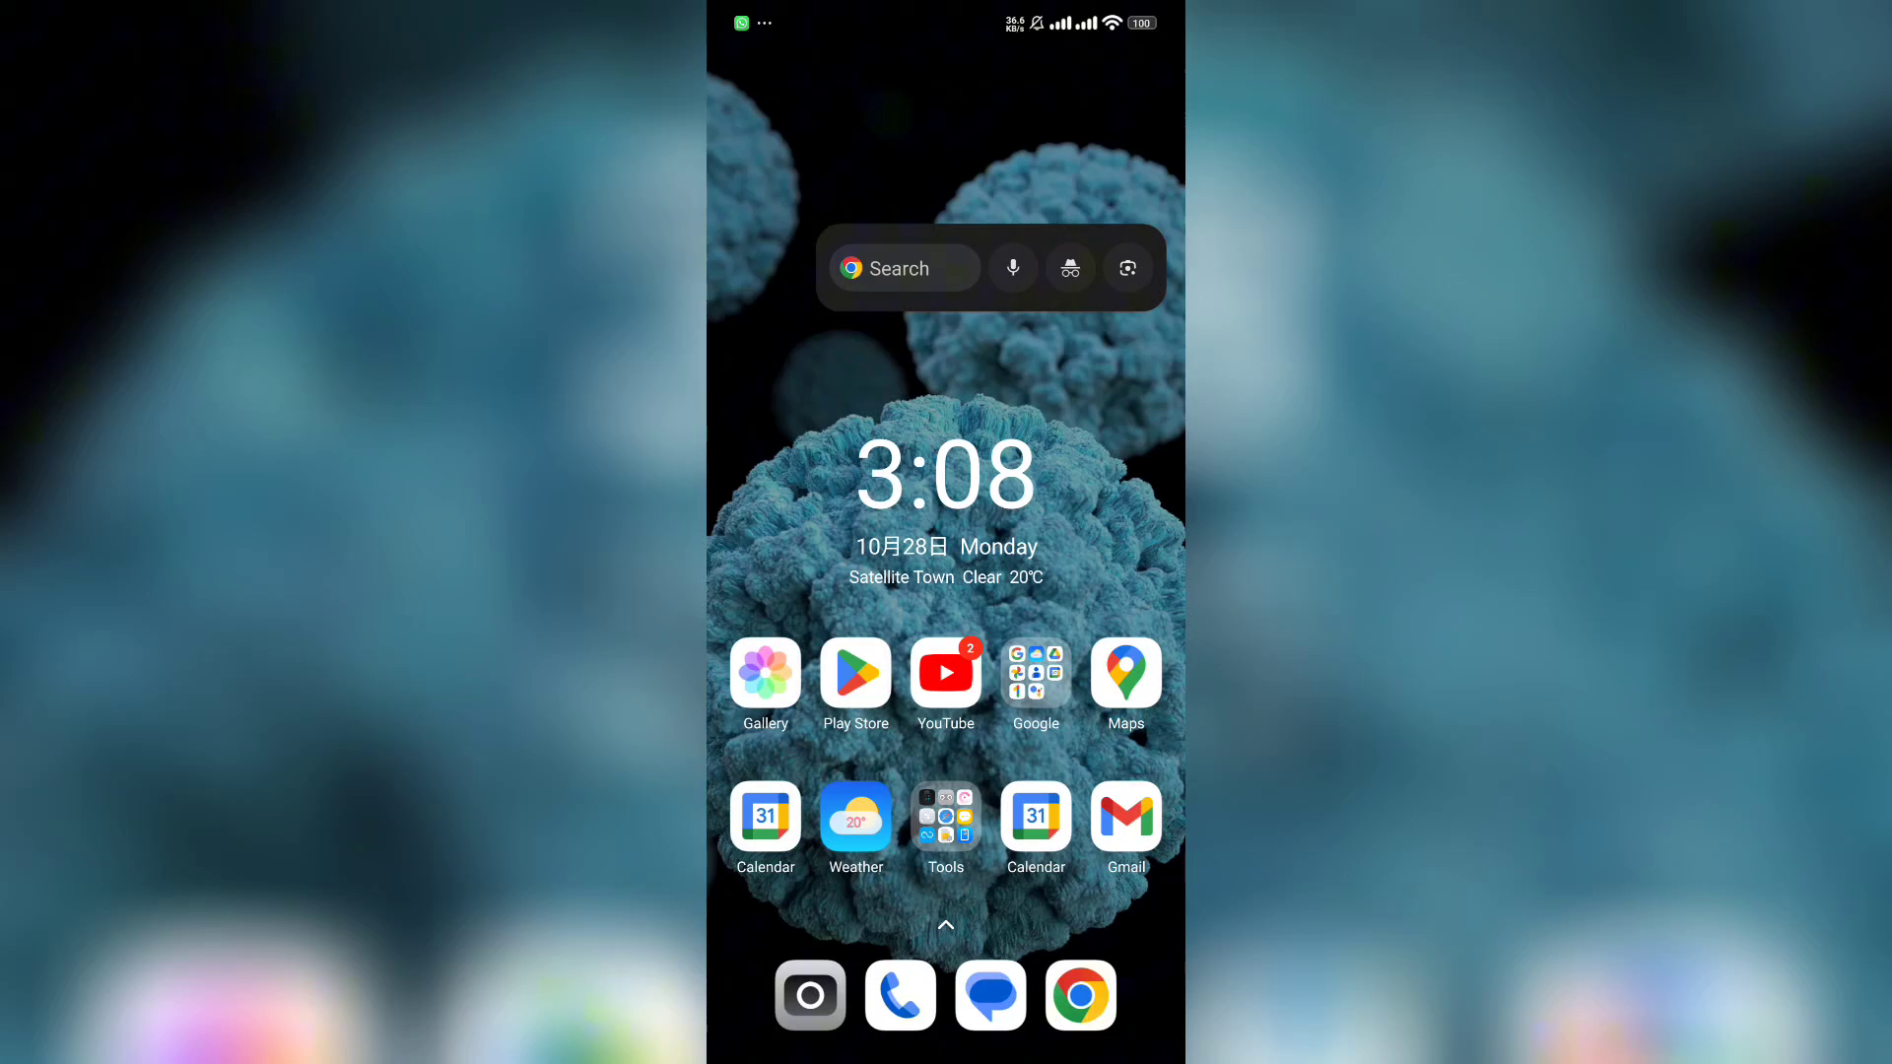
# Step: Search the Play Store for 'veh' to find vehicle apps
pyautogui.click(854, 671)
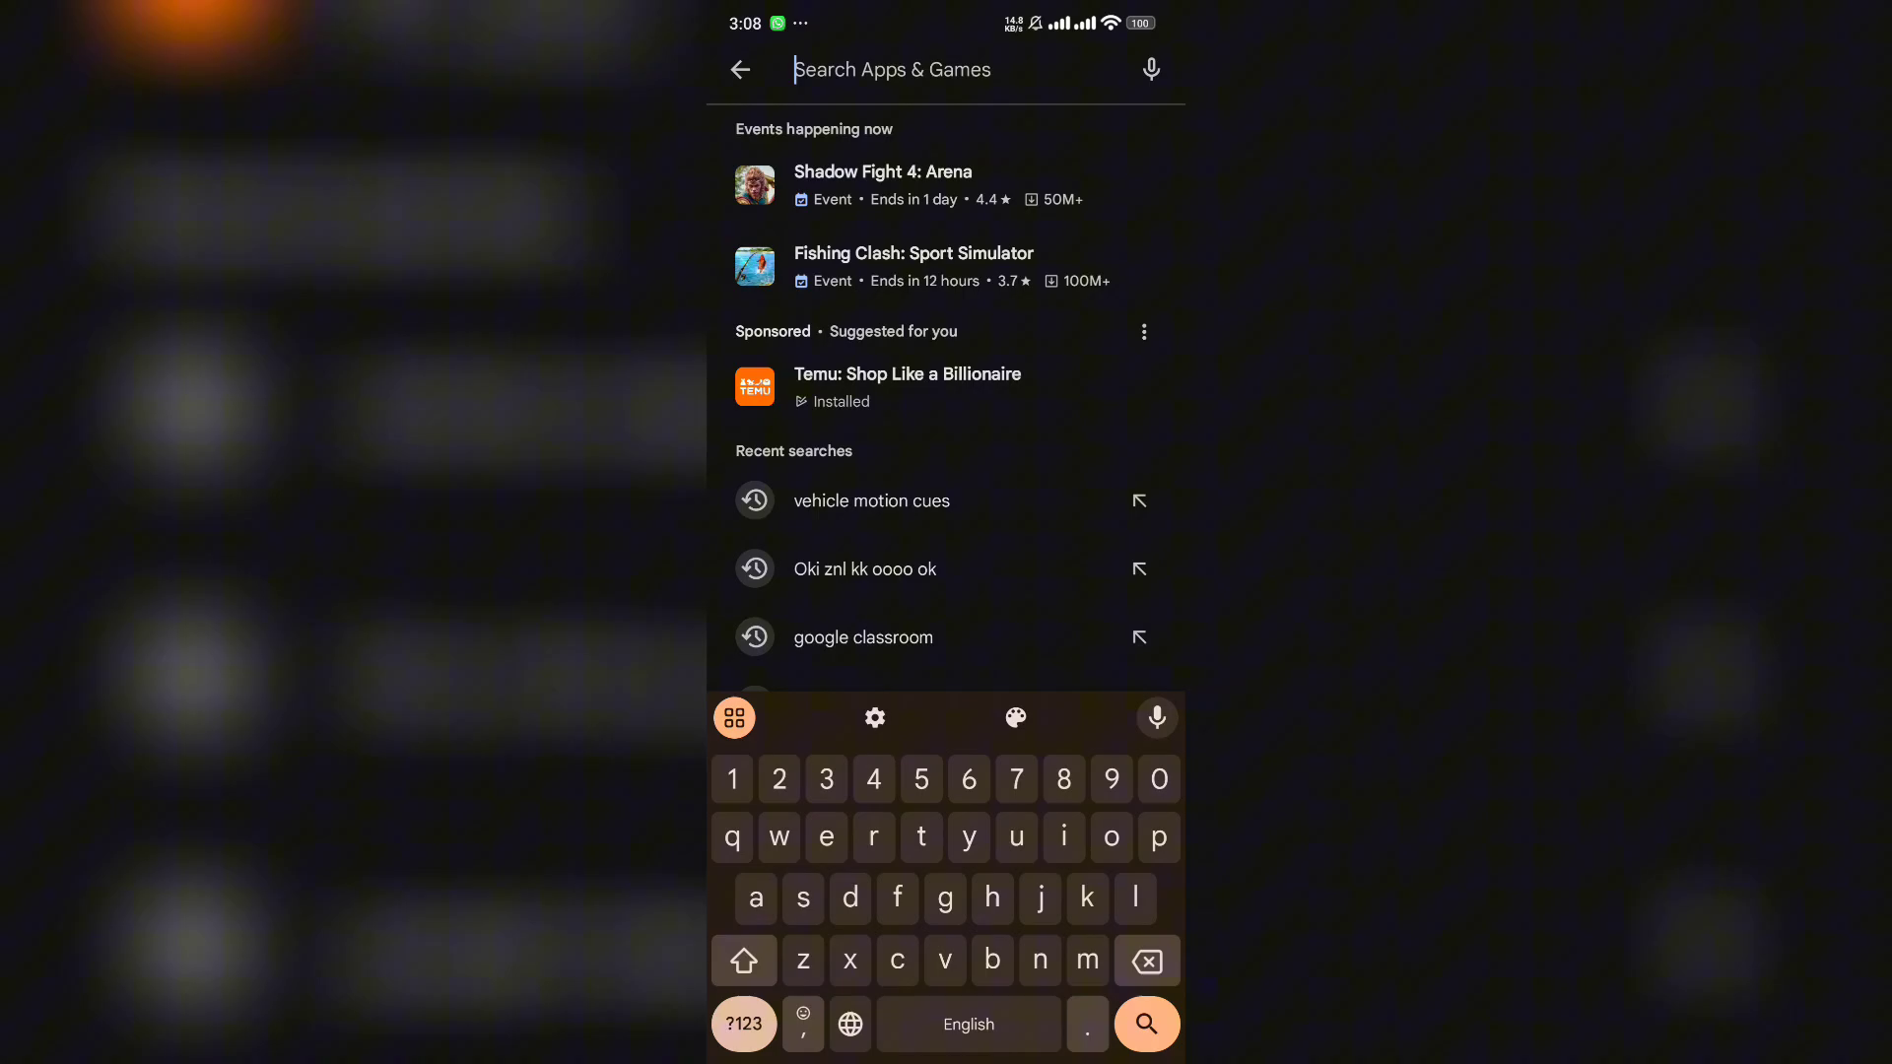
pyautogui.write('vehi')
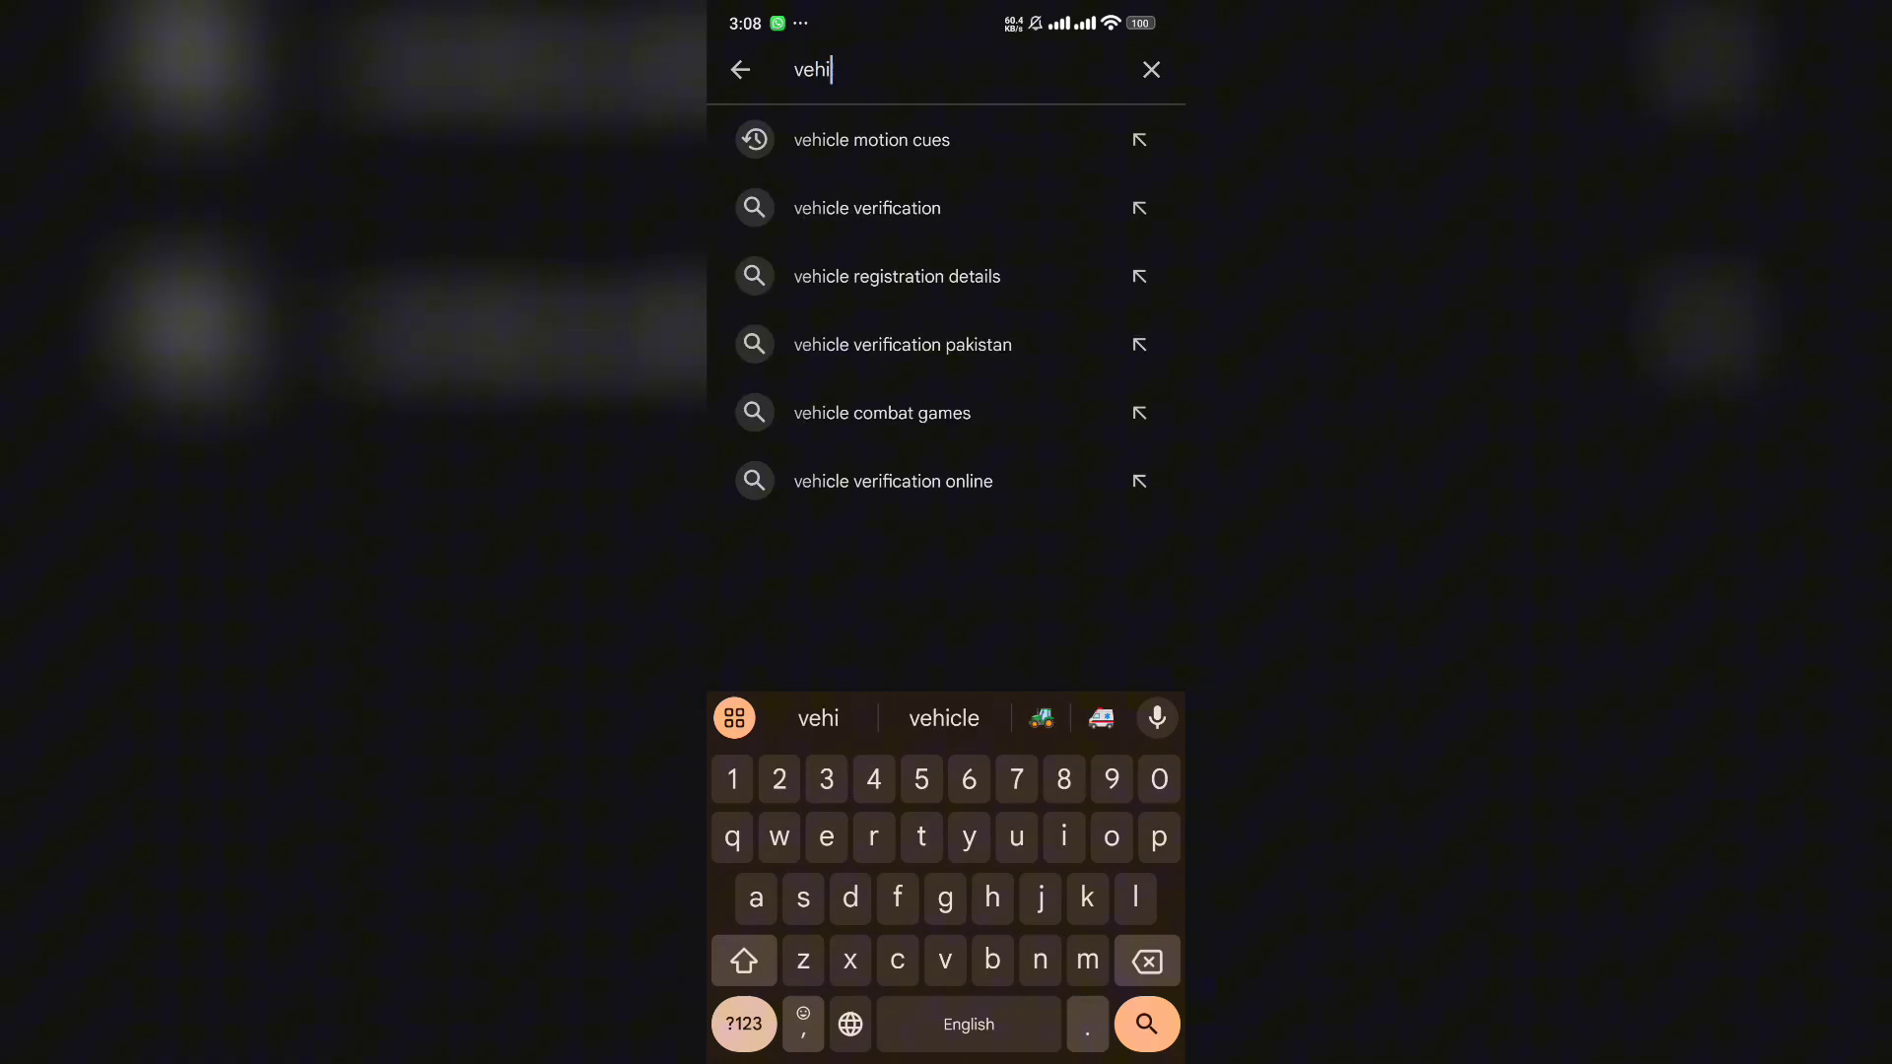
# Step: Open the GriceMobile Vehicle Motion Cues listing from the 'vehicle motion cues' search
pyautogui.click(871, 139)
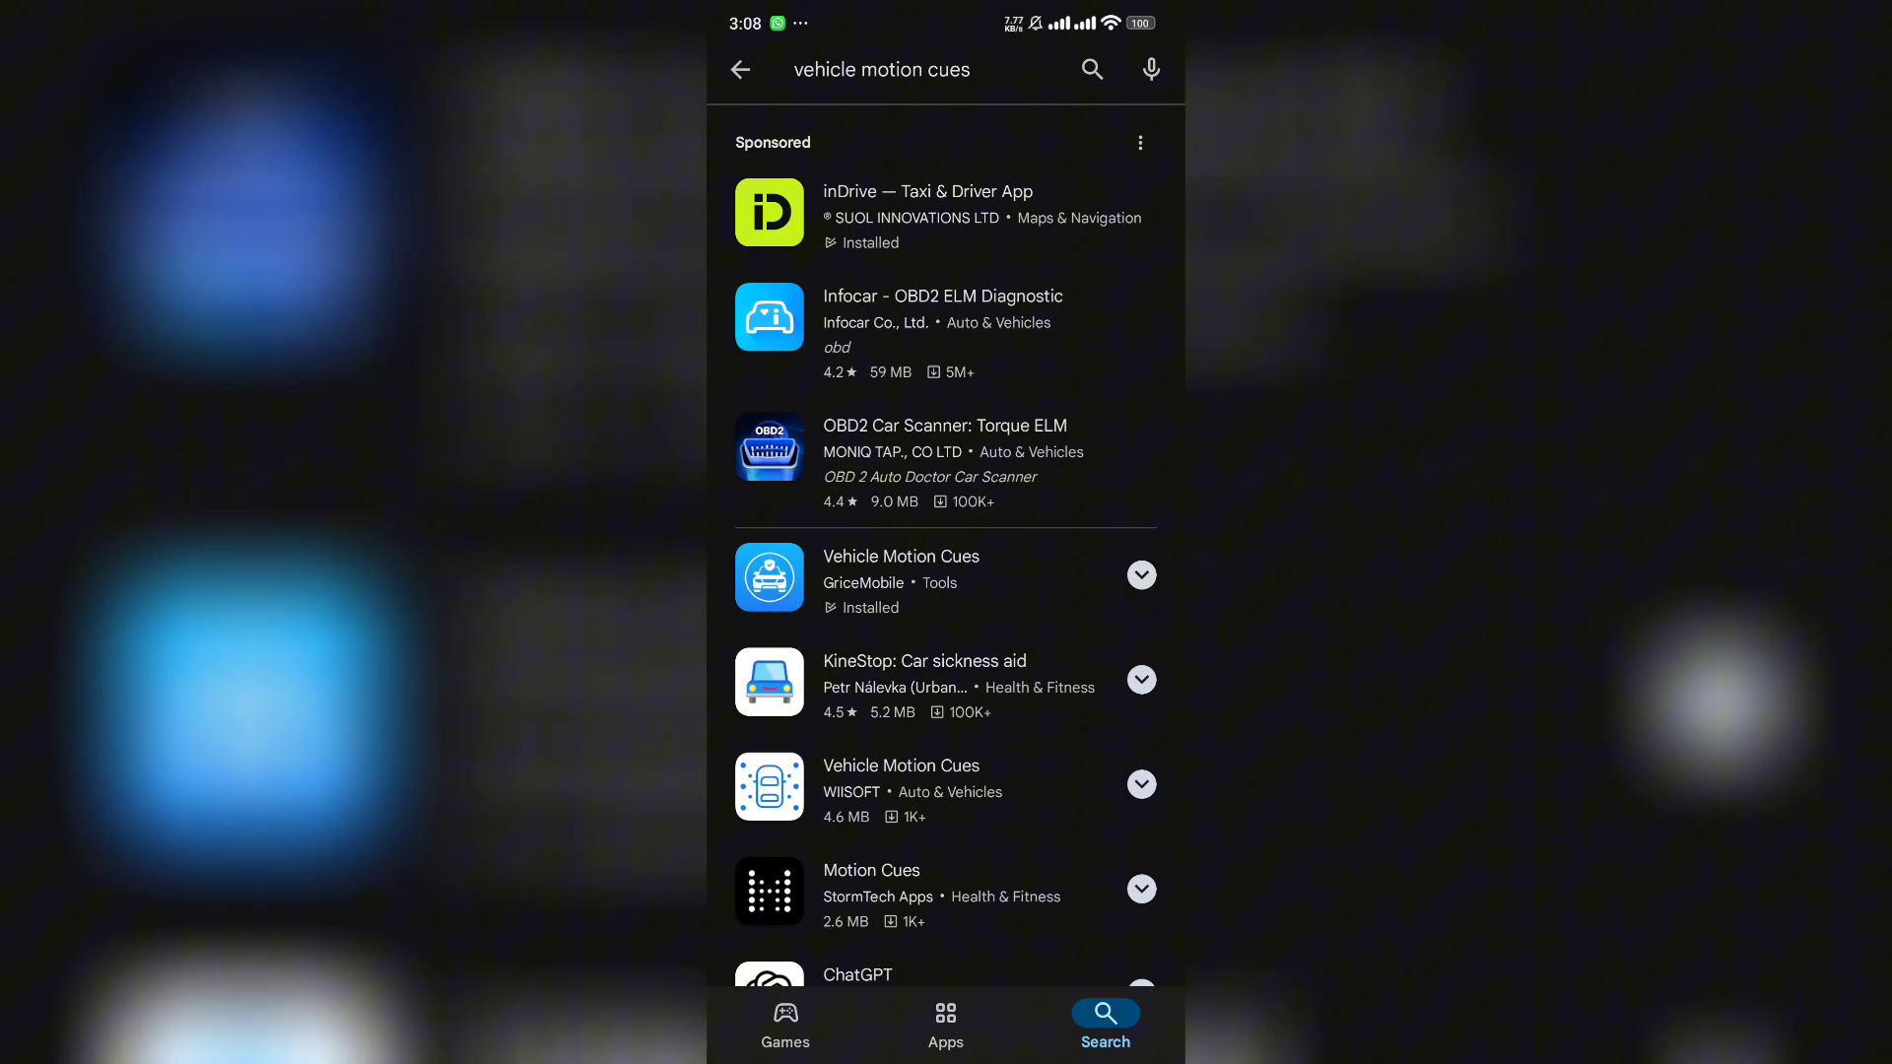
pyautogui.click(898, 555)
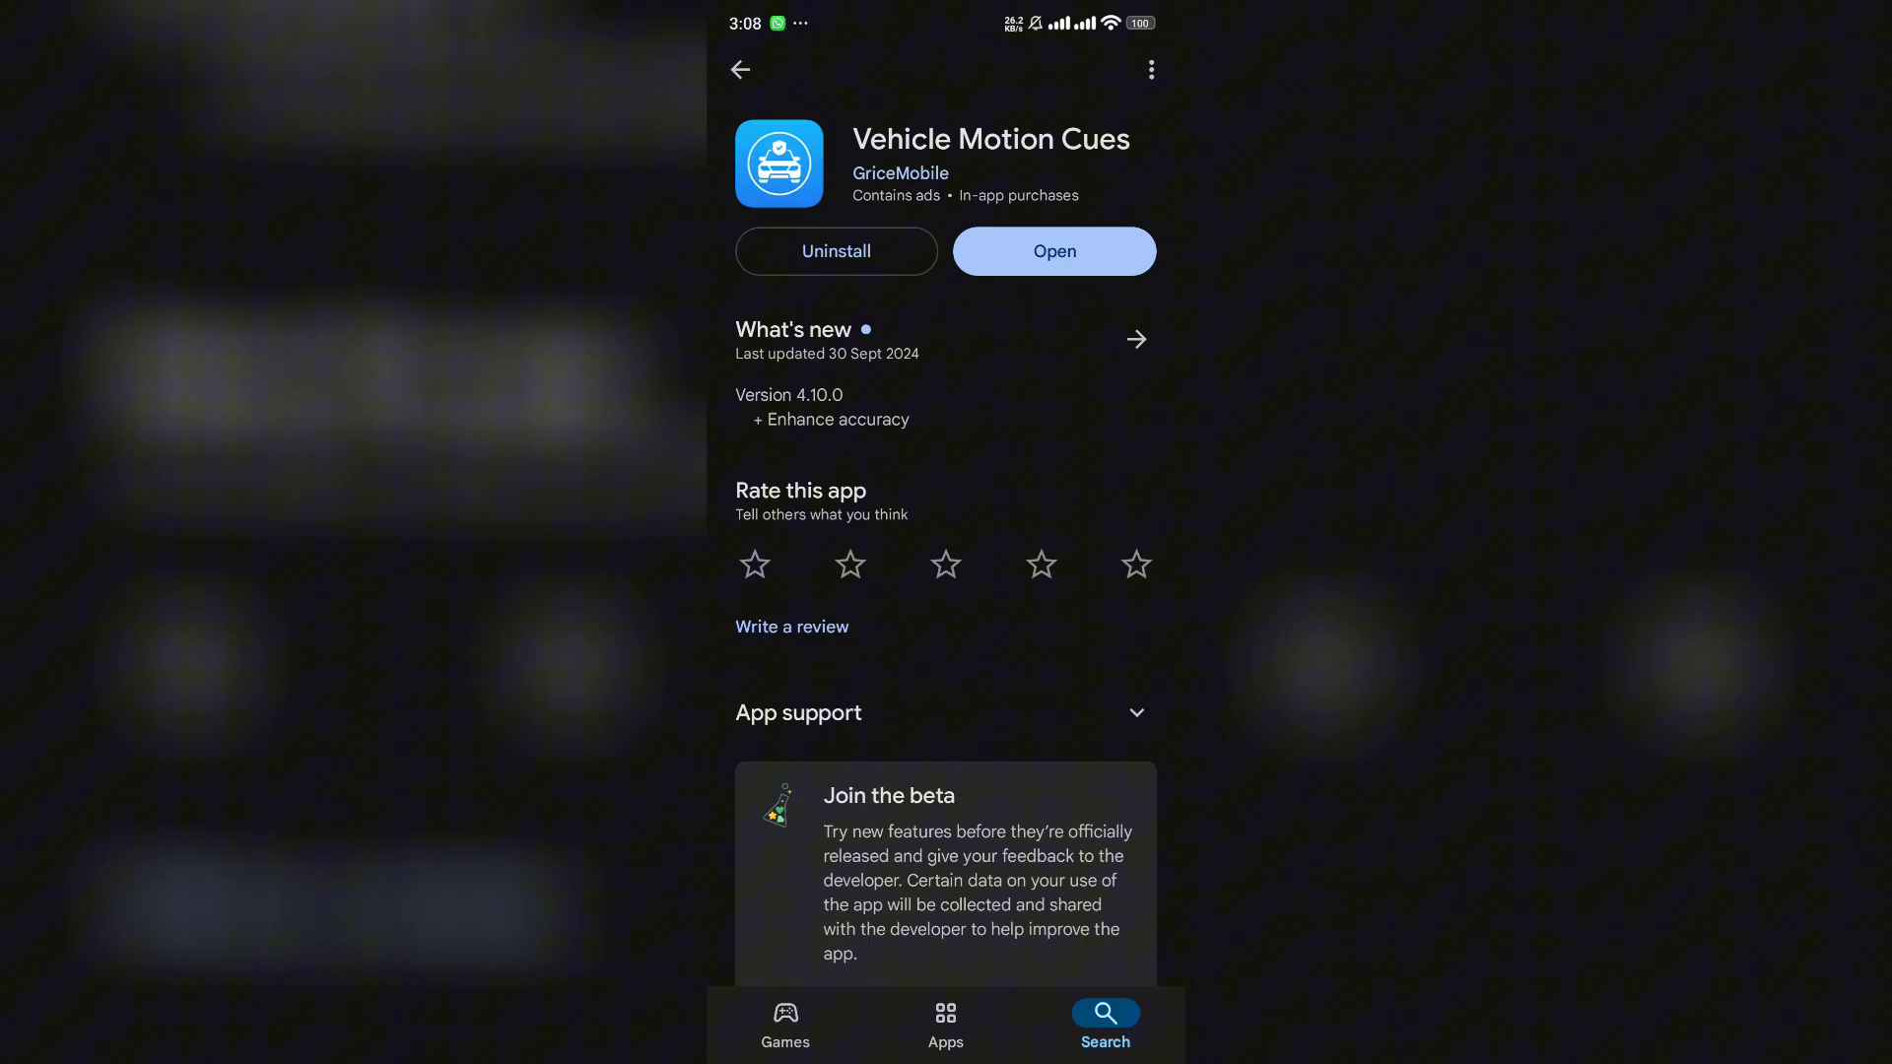
# Step: Launch the installed Vehicle Motion Cues app to its main settings screen
pyautogui.click(1051, 251)
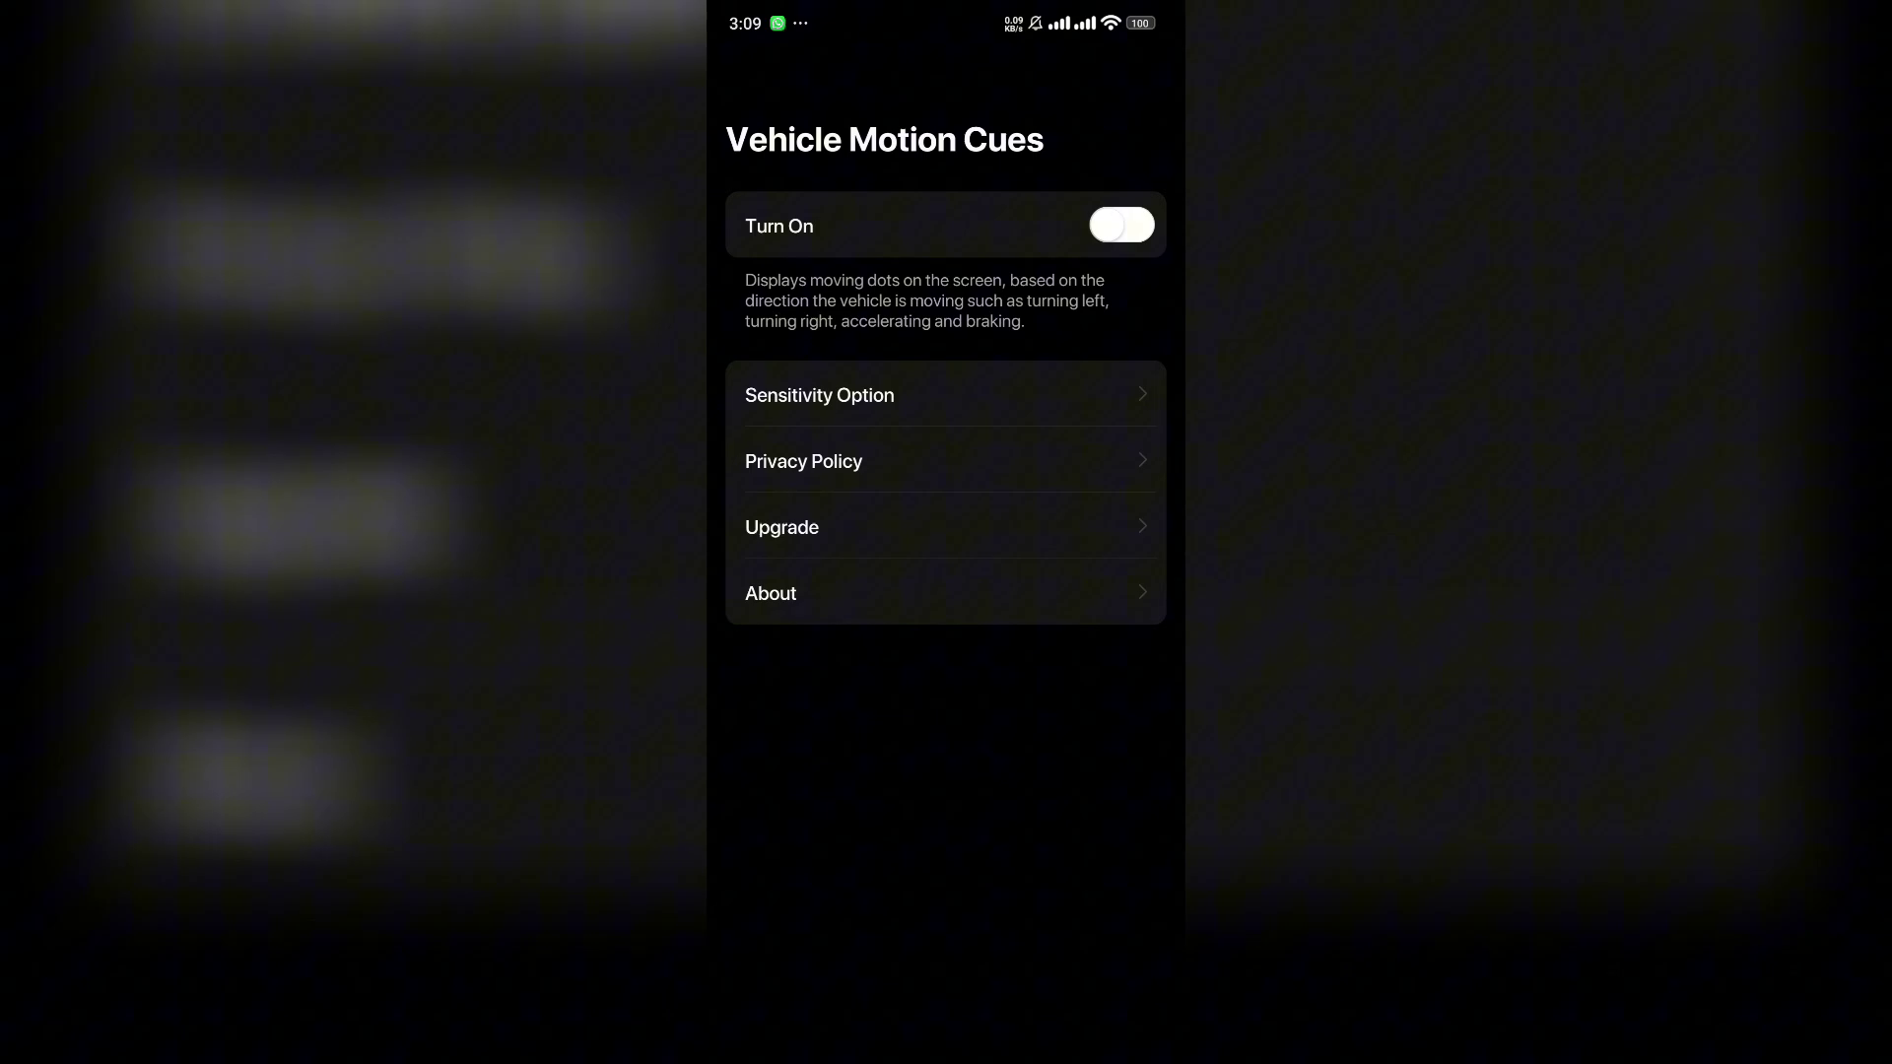
# Step: Enable the Turn On toggle so the motion-cue dots appear
pyautogui.click(1119, 225)
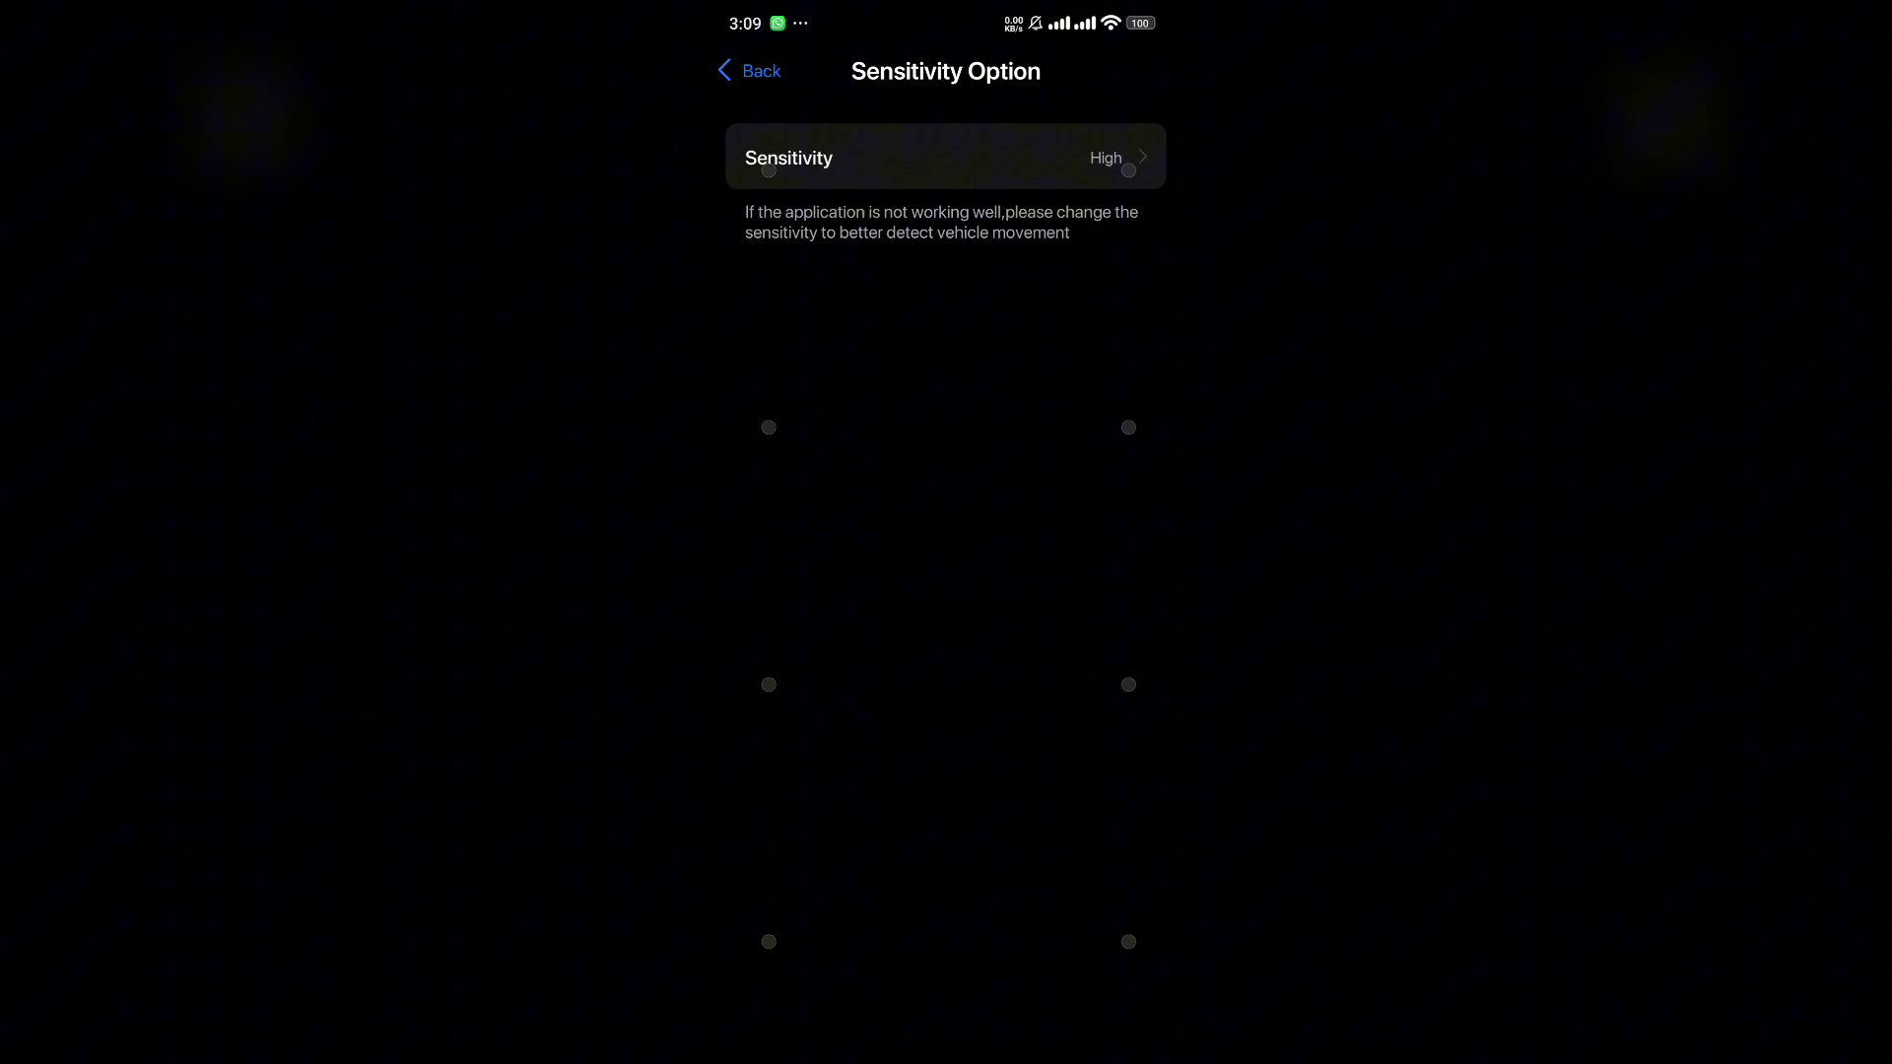
# Step: Set sensitivity to High and return to the home screen with dots showing
pyautogui.click(945, 157)
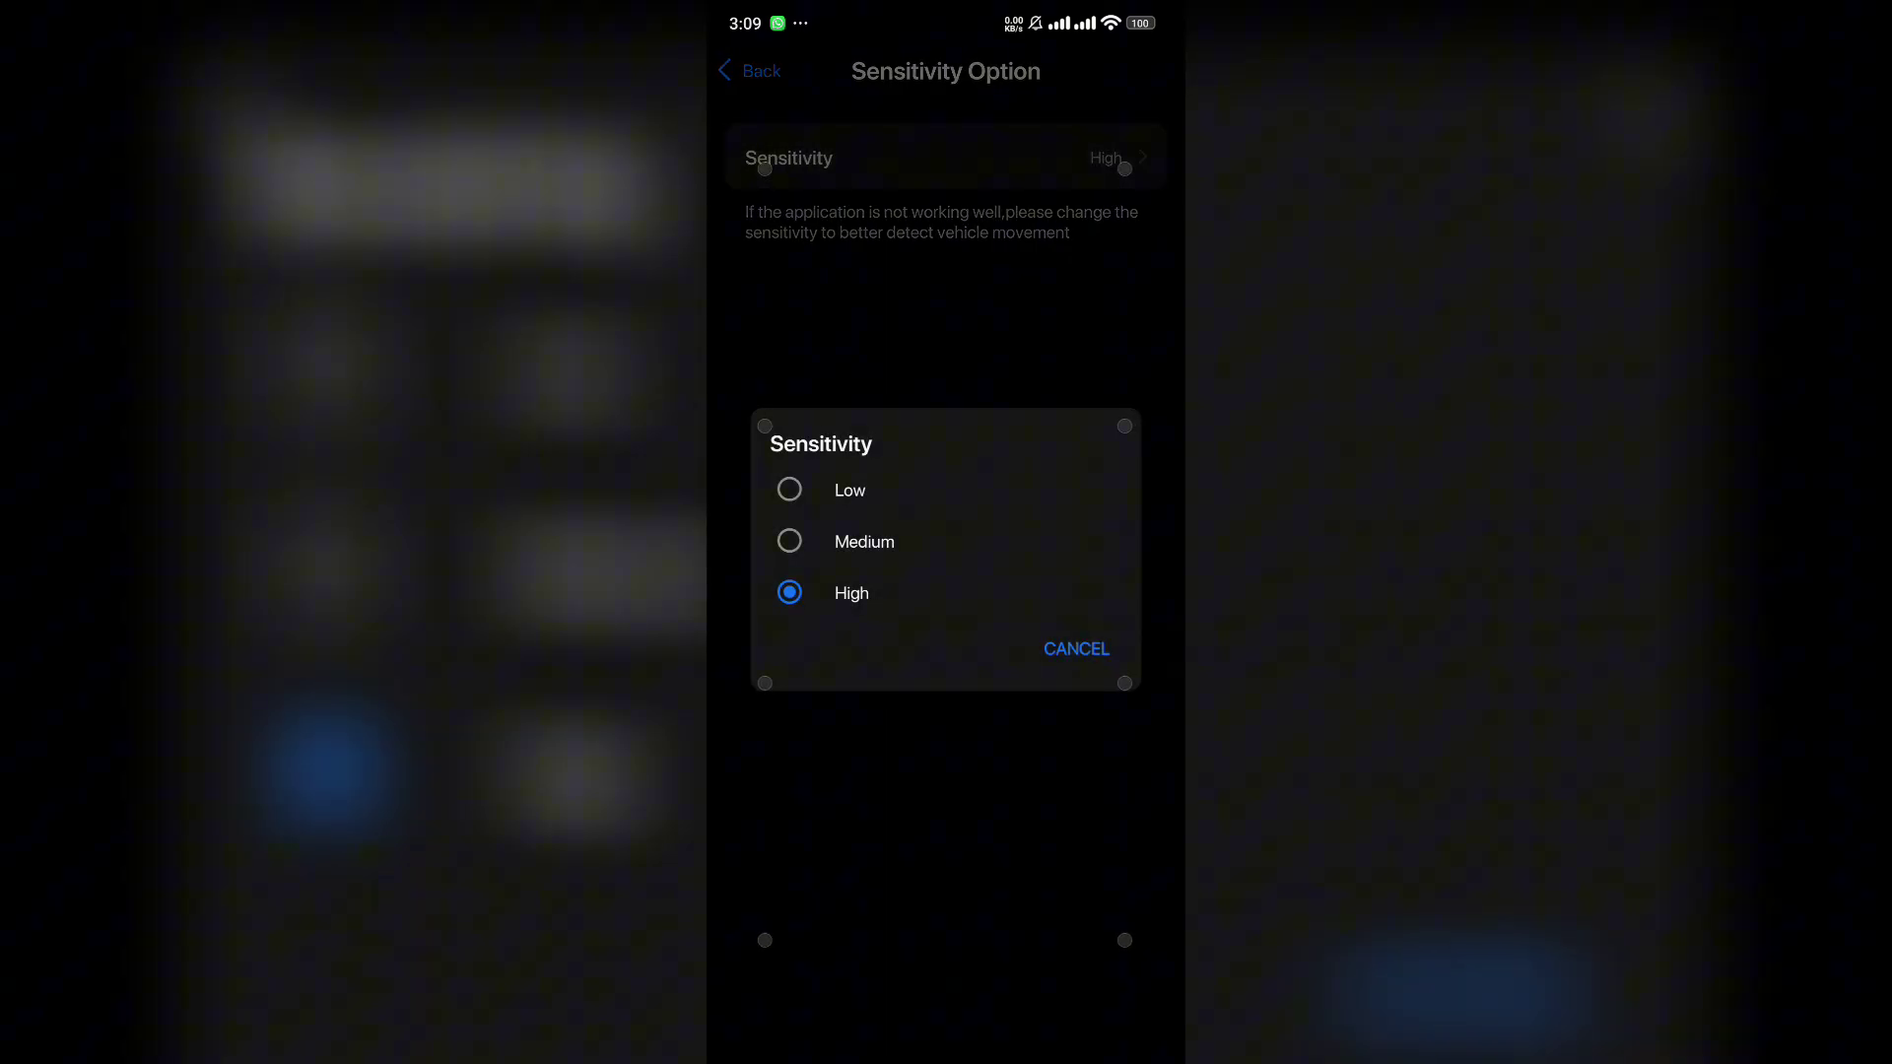
pyautogui.click(1075, 650)
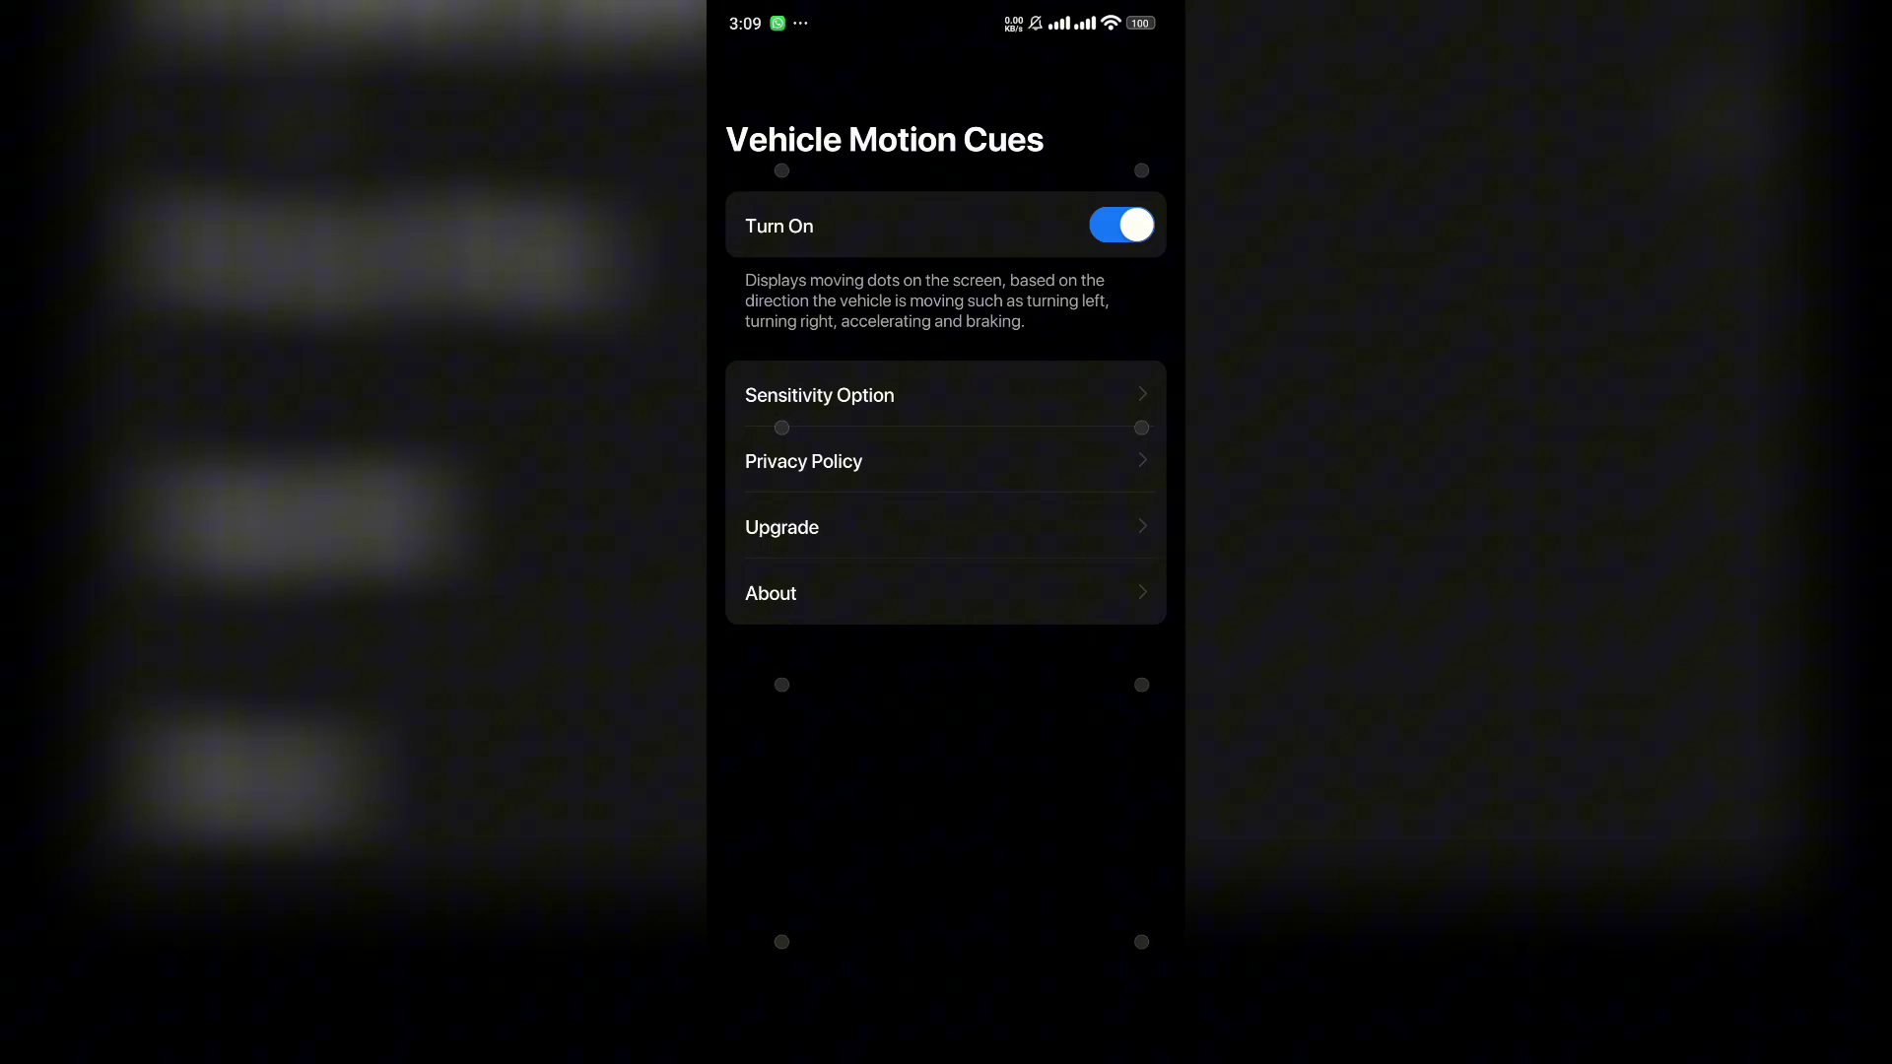
pyautogui.press('home')
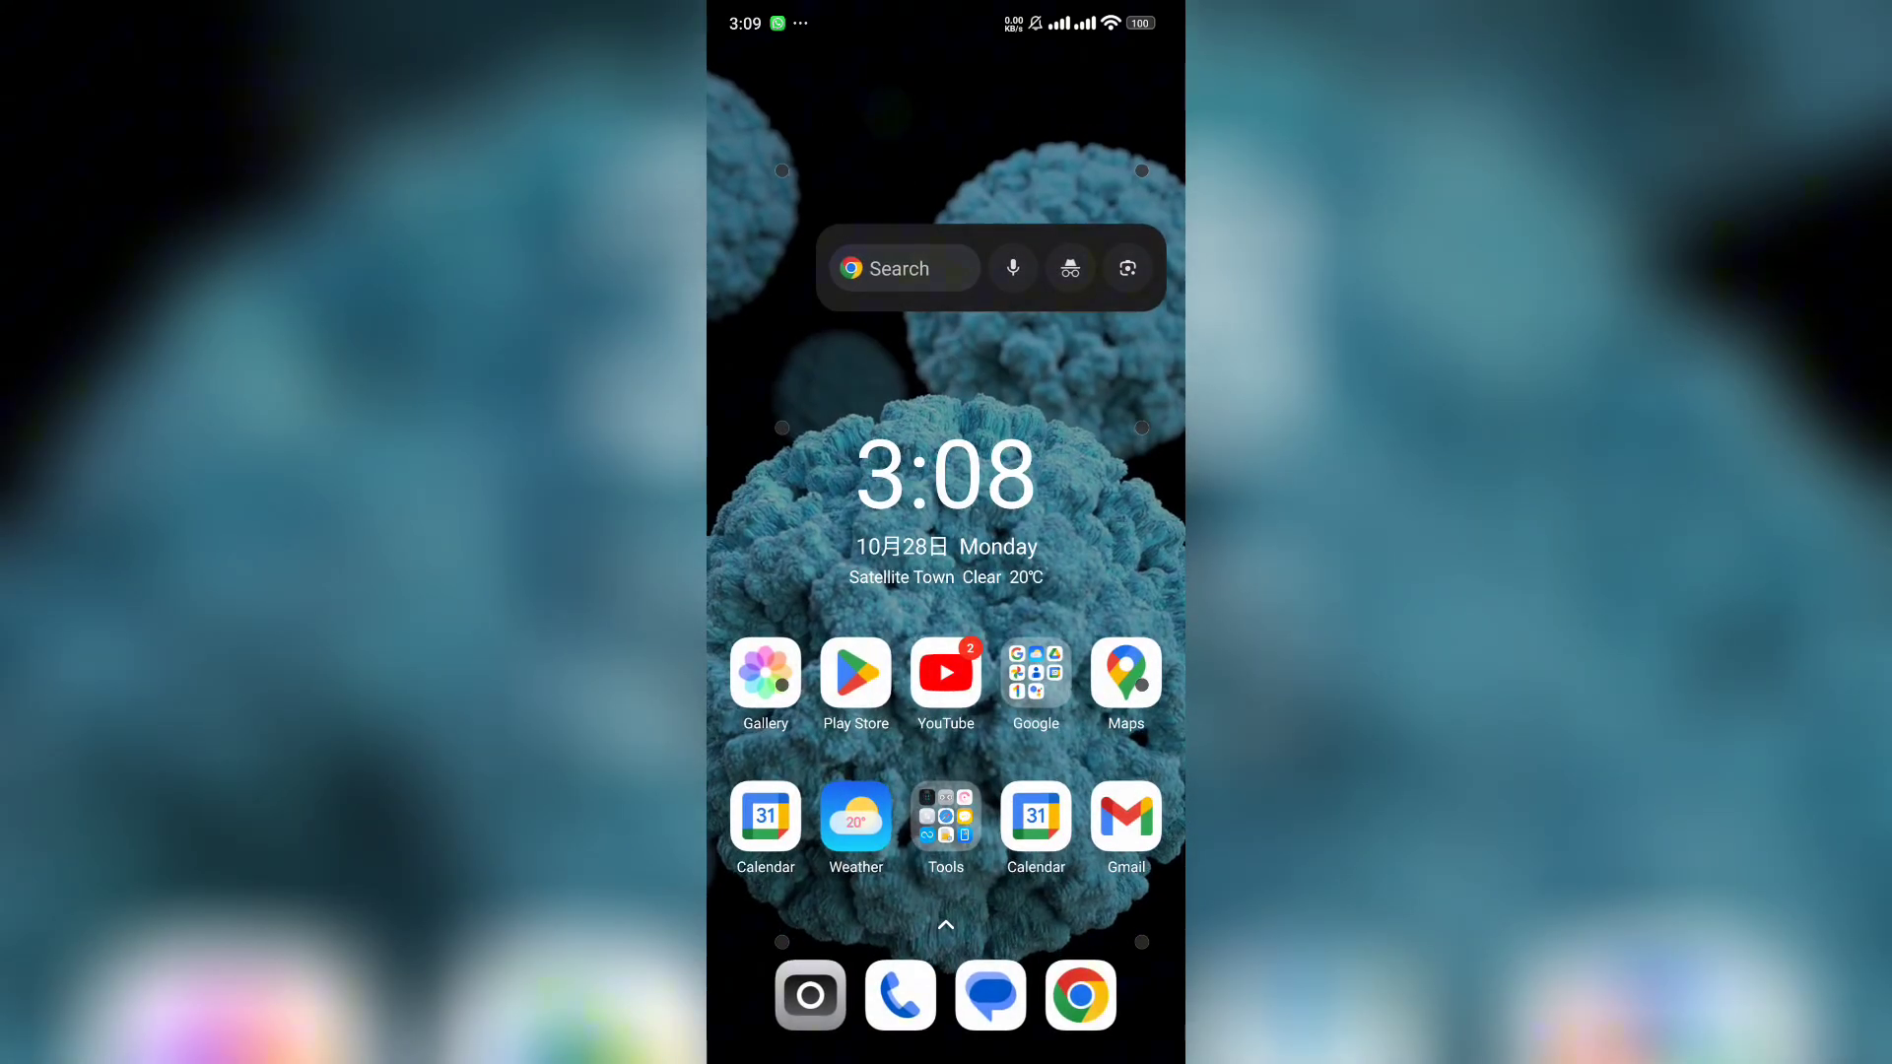